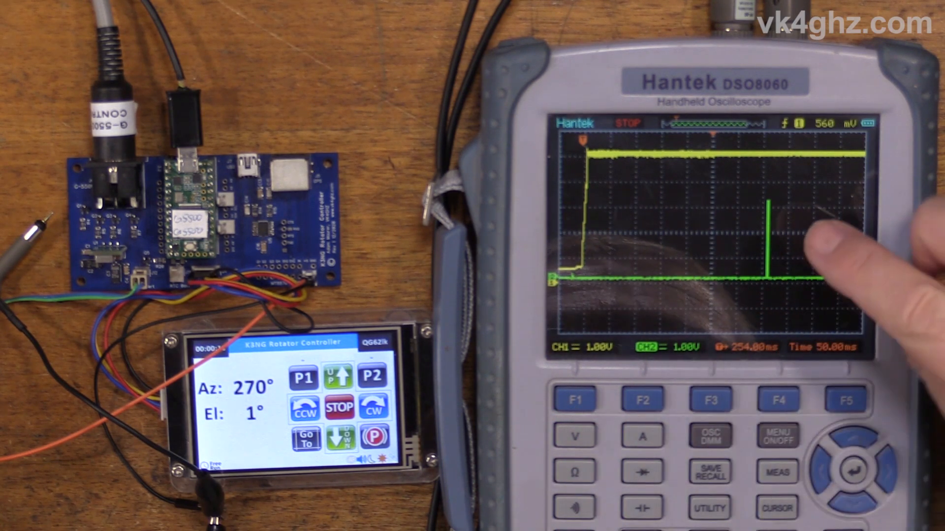
{"action": "mouse_move", "coordinate": [843, 241]}
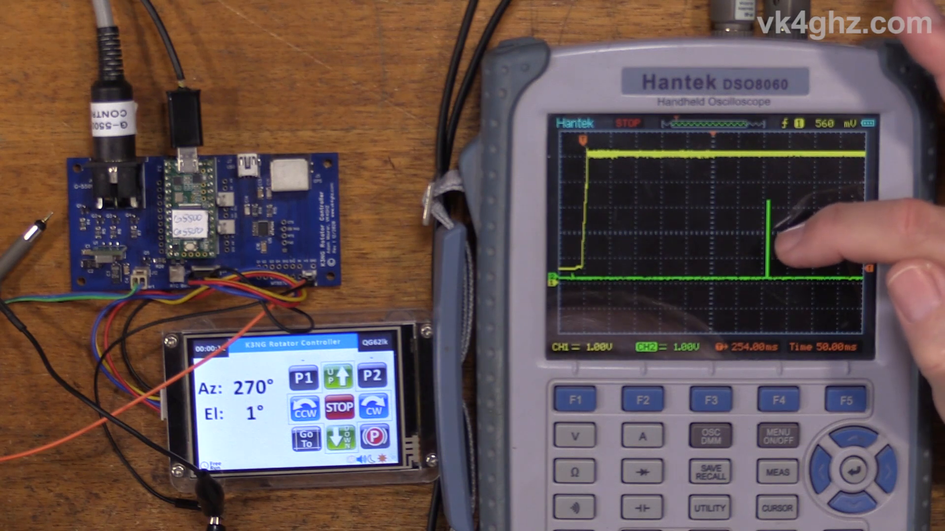